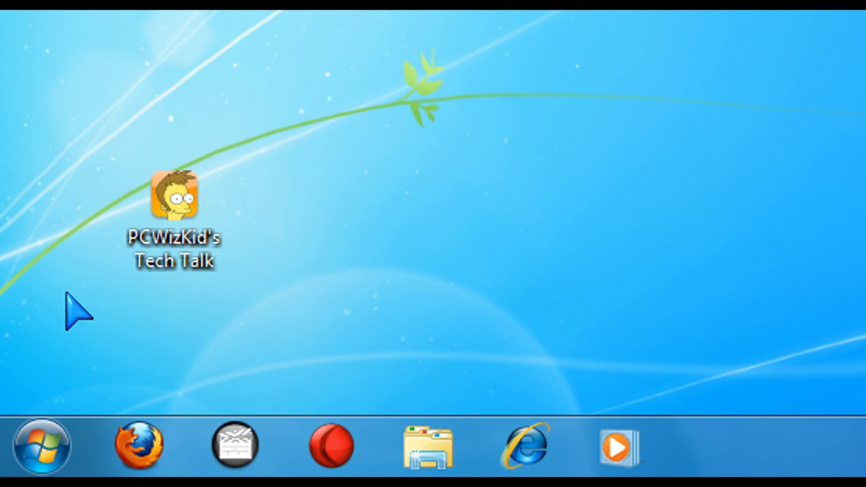
Search the Start Menu for 'backup' and launch Backup and Restore.
{"action": "left_click", "coordinate": [42, 445]}
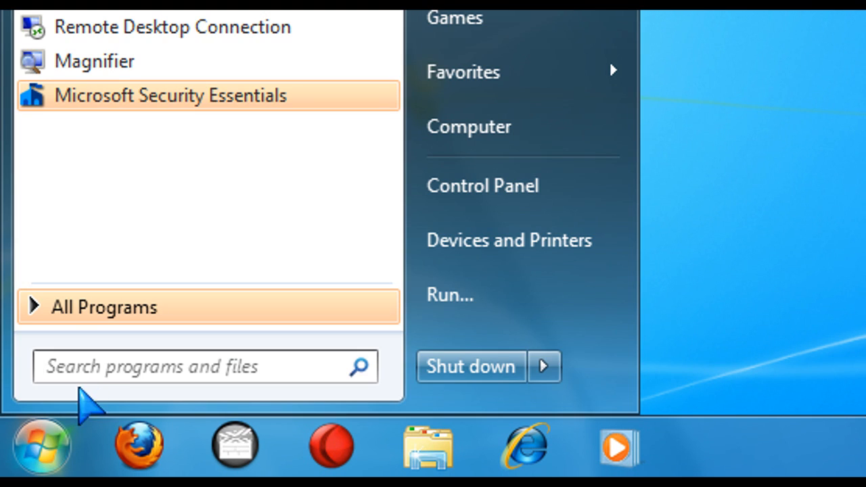
{"action": "type", "text": "backup"}
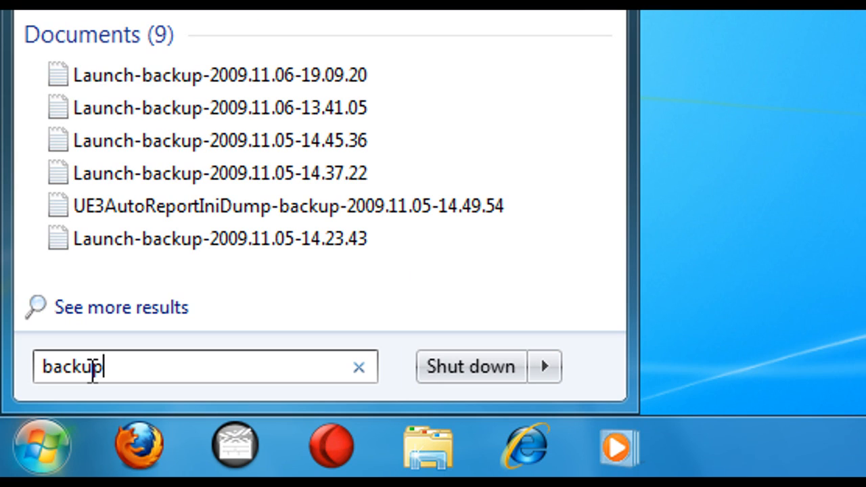
{"action": "mouse_move", "coordinate": [156, 396]}
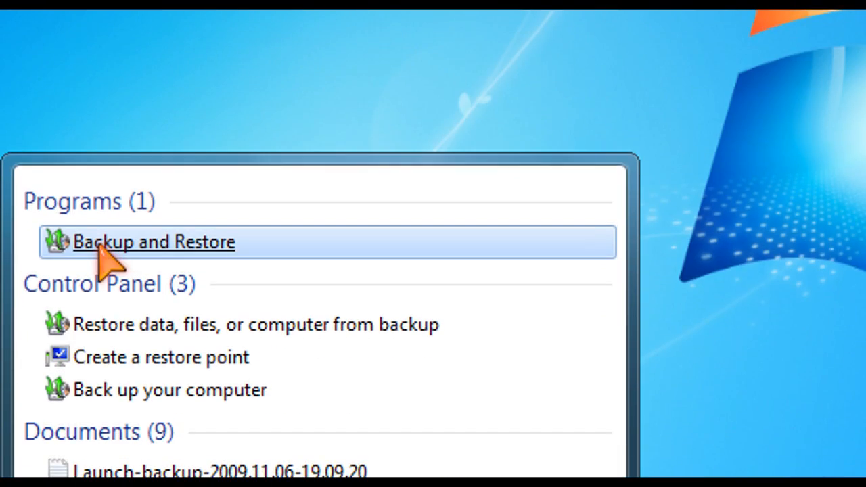
{"action": "mouse_move", "coordinate": [156, 233]}
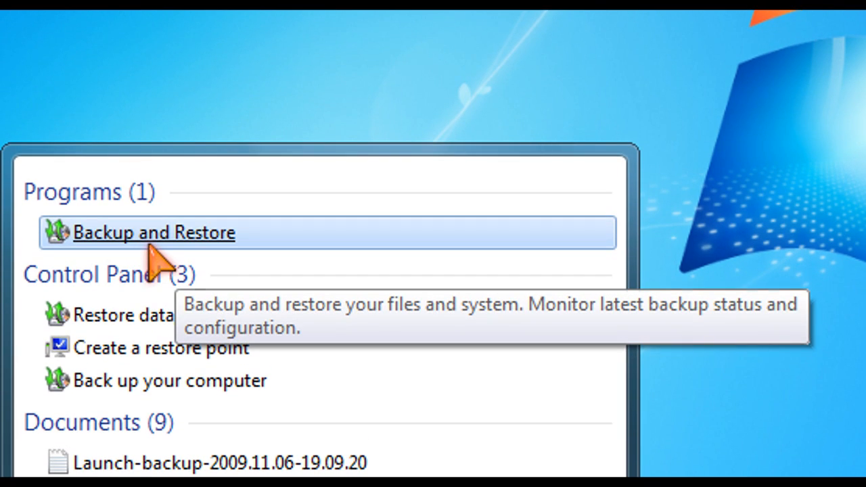
{"action": "left_click", "coordinate": [155, 232]}
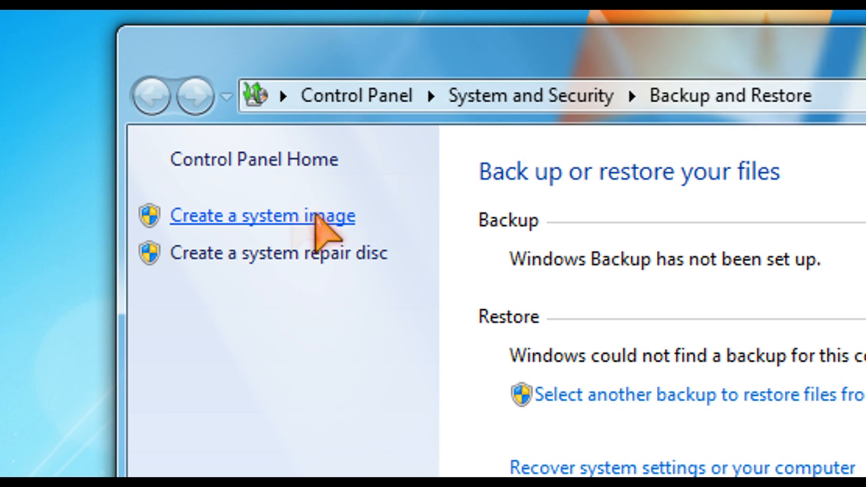
Start a system image targeting Backup Drive (E:), briefly checking the DVD option first.
{"action": "left_click", "coordinate": [263, 216]}
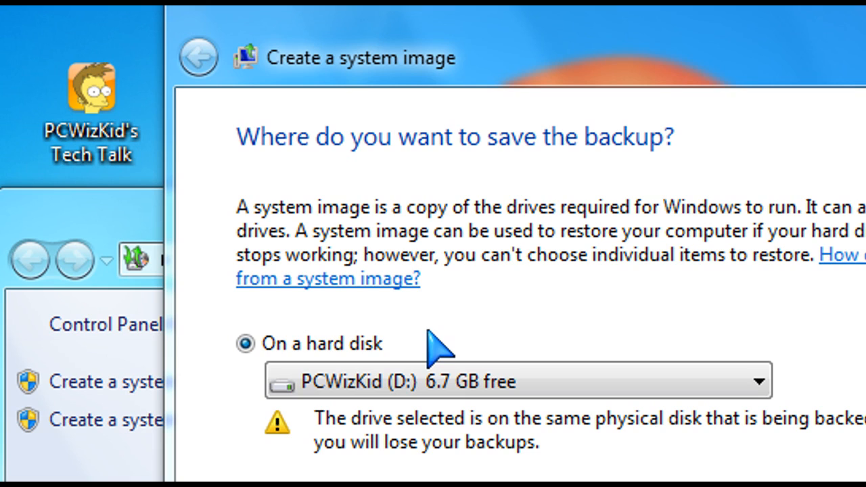
{"action": "mouse_move", "coordinate": [464, 315]}
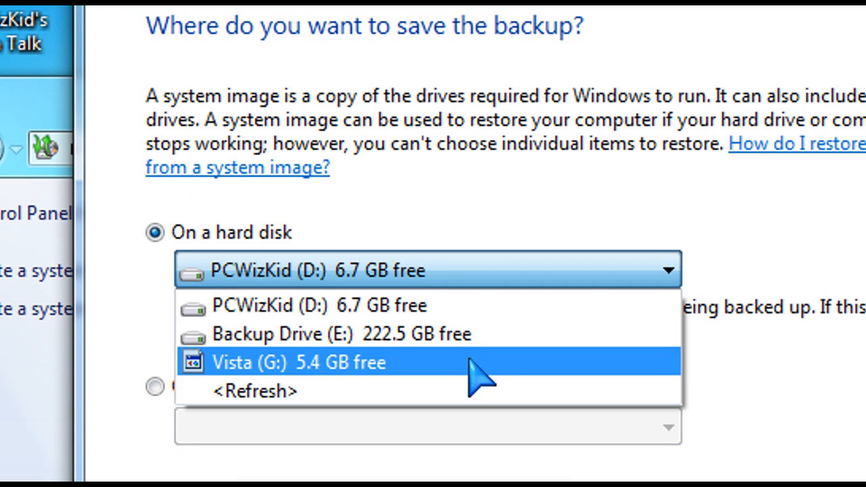
{"action": "left_click", "coordinate": [292, 334]}
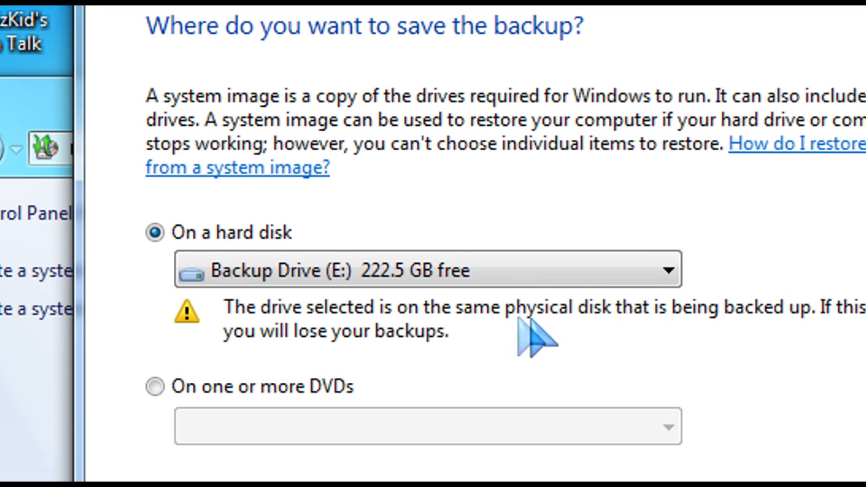
{"action": "scroll", "scroll_direction": "down", "scroll_amount": 3}
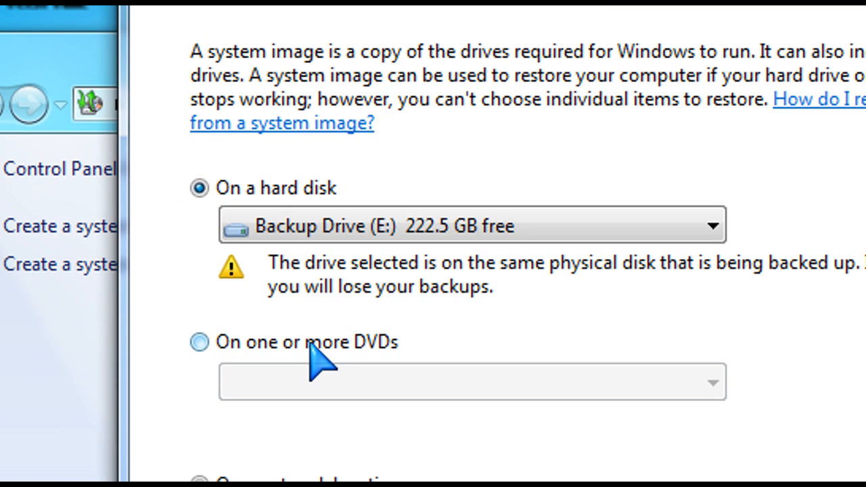
{"action": "left_click", "coordinate": [199, 343]}
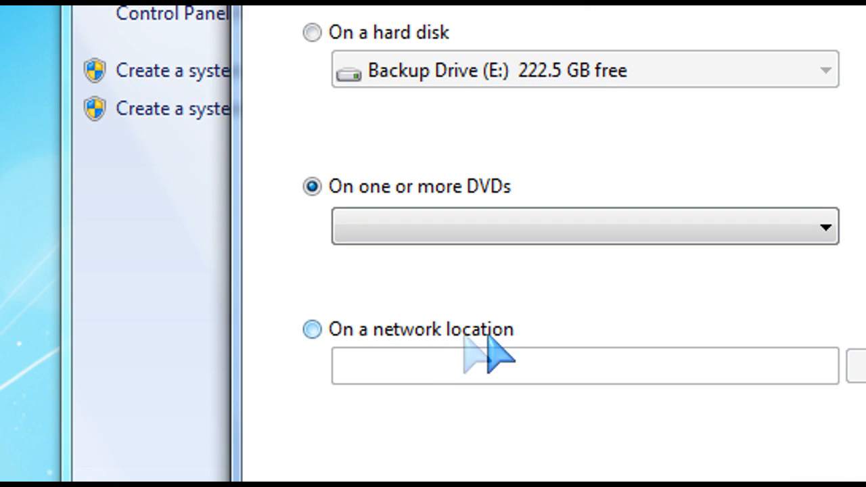
{"action": "left_click", "coordinate": [311, 32]}
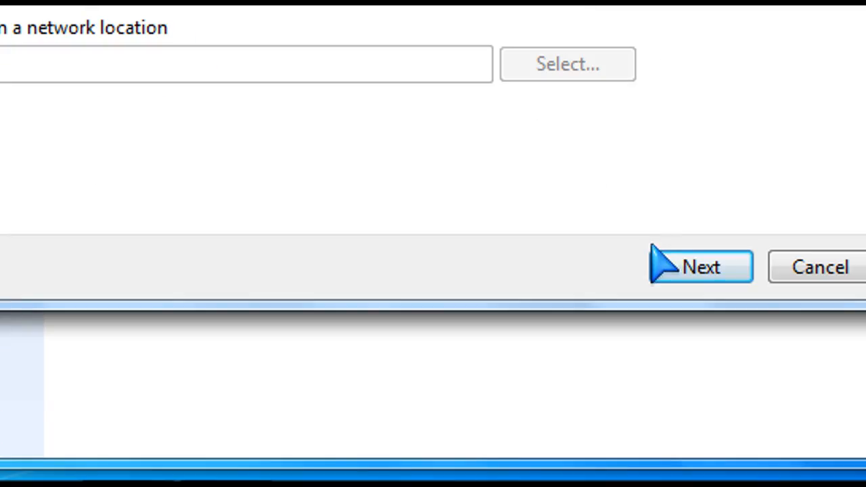
{"action": "left_click", "coordinate": [700, 267]}
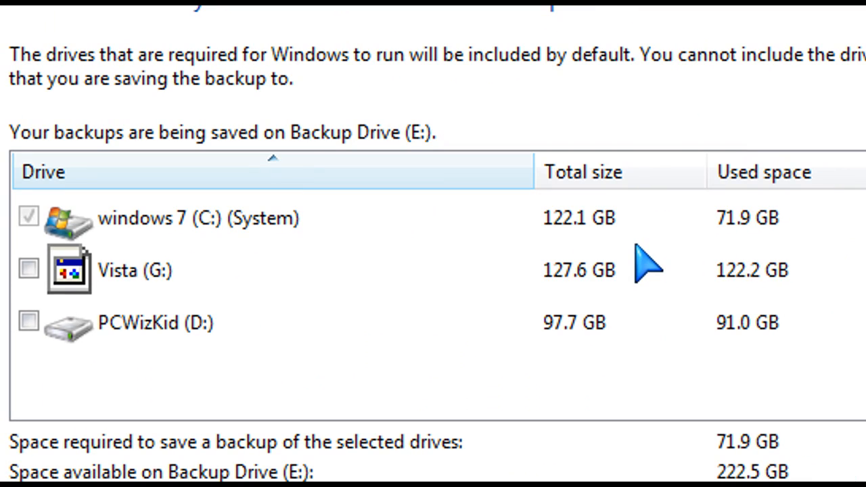
{"action": "mouse_move", "coordinate": [639, 261]}
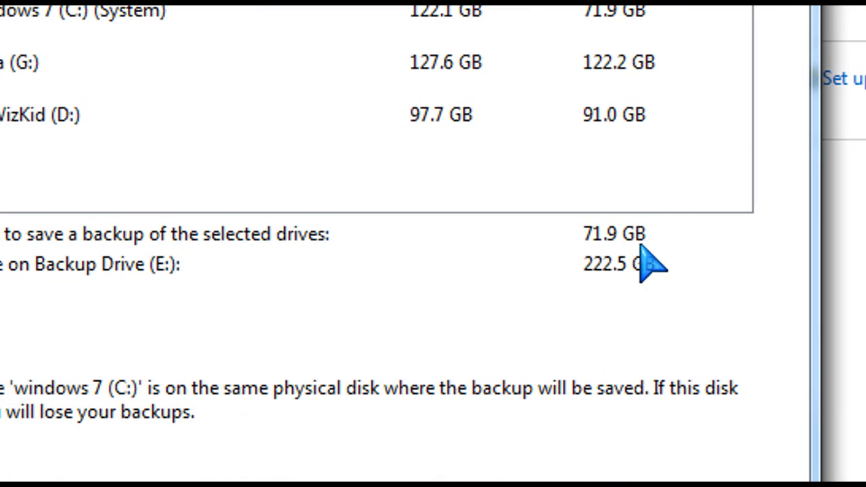
{"action": "mouse_move", "coordinate": [649, 270]}
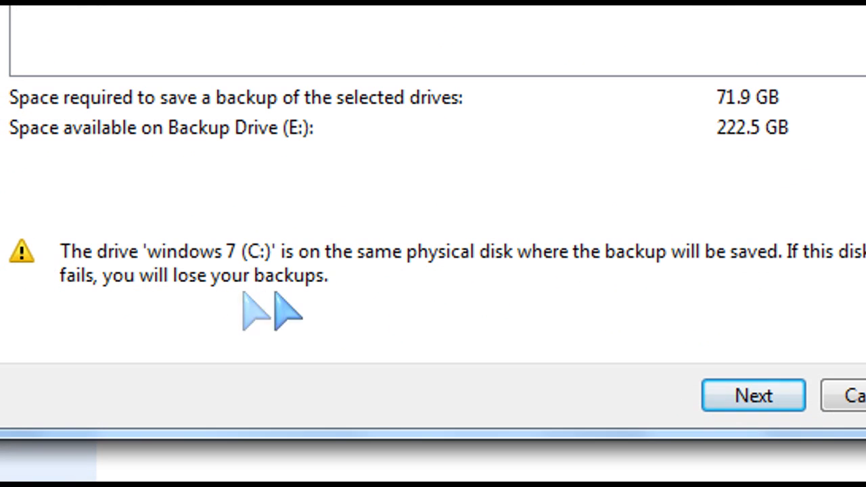
{"action": "mouse_move", "coordinate": [372, 311]}
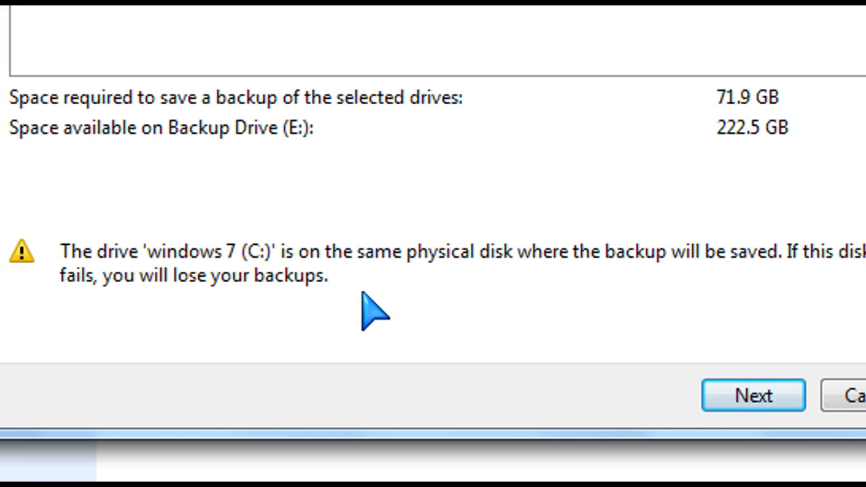
{"action": "mouse_move", "coordinate": [541, 301]}
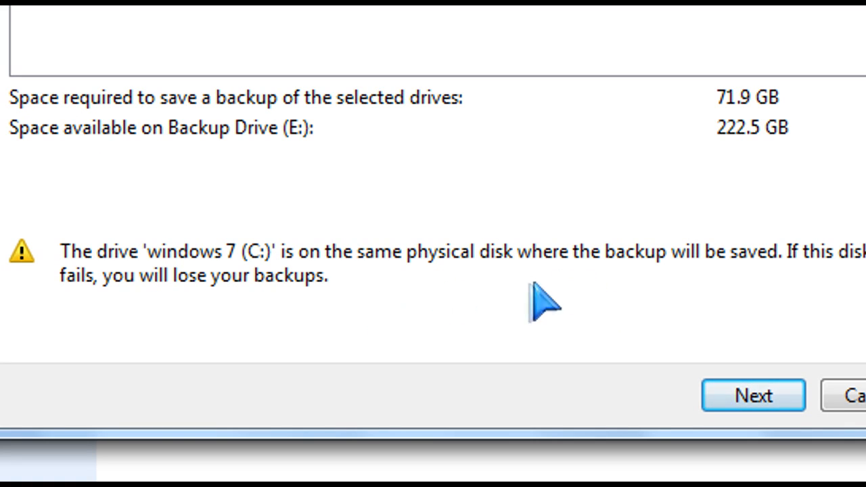
{"action": "mouse_move", "coordinate": [541, 298]}
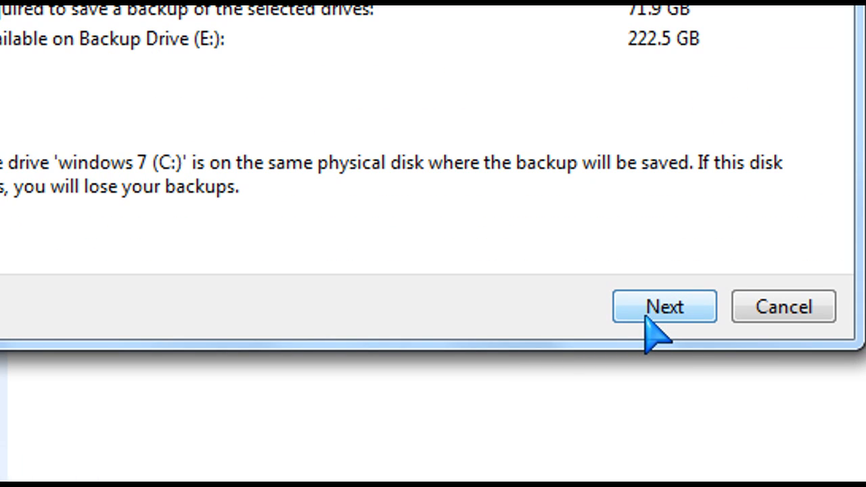
Accept windows 7 (C:) as the only included drive, needing 71.9 GB.
{"action": "left_click", "coordinate": [664, 306]}
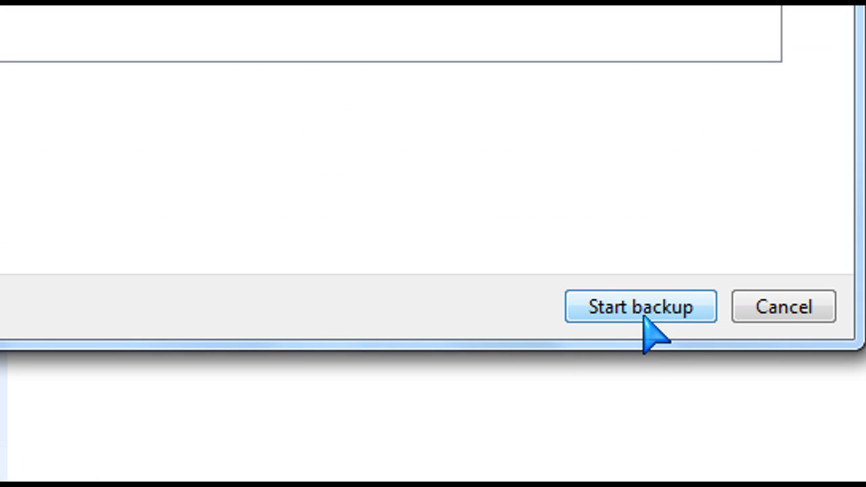
Confirm the settings and start the system image backup to drive E.
{"action": "left_click", "coordinate": [639, 306]}
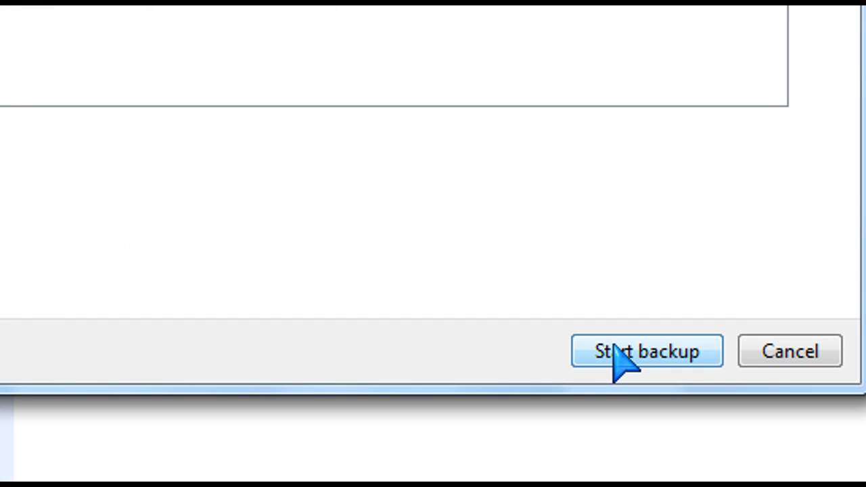
{"action": "left_click", "coordinate": [646, 351]}
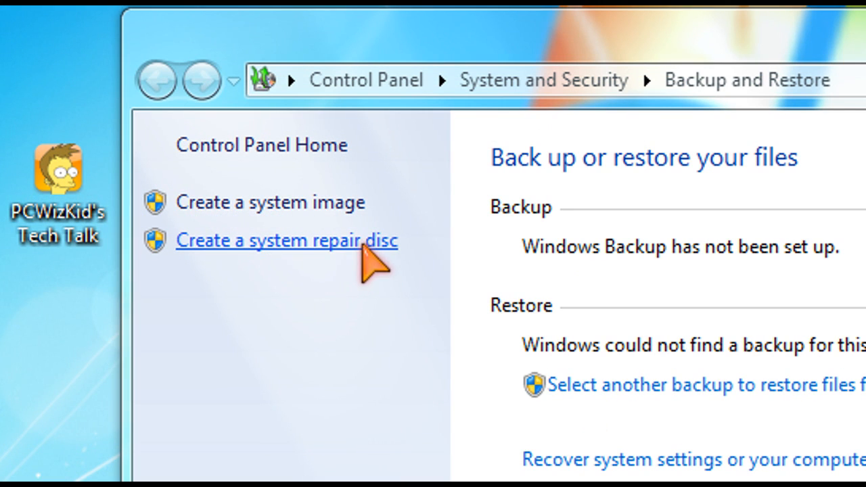
Burn a system repair disc in BD-ROM Drive (H:) and dismiss the completion notice.
{"action": "left_click", "coordinate": [286, 240]}
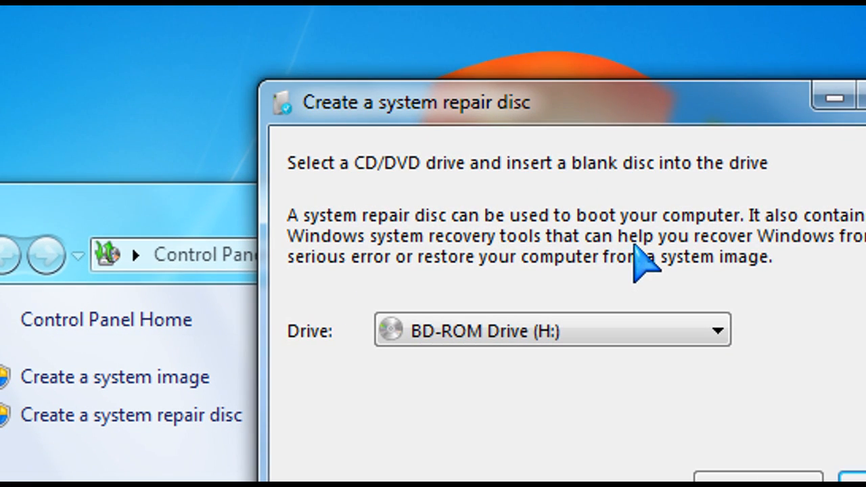
{"action": "left_click", "coordinate": [715, 330]}
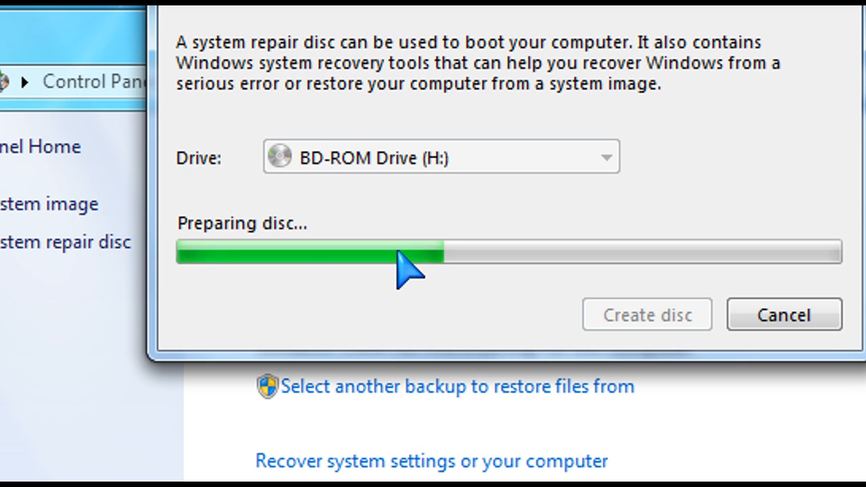
{"action": "mouse_move", "coordinate": [501, 215]}
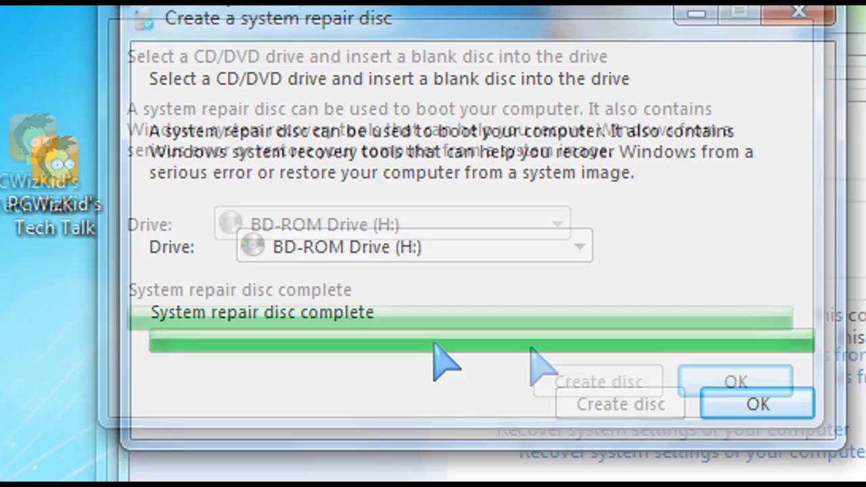
{"action": "left_click", "coordinate": [756, 404]}
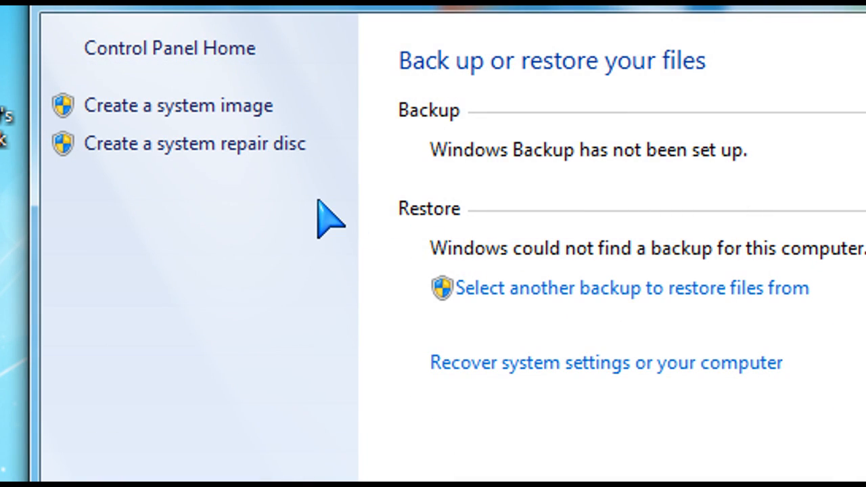
{"action": "left_click", "coordinate": [606, 362]}
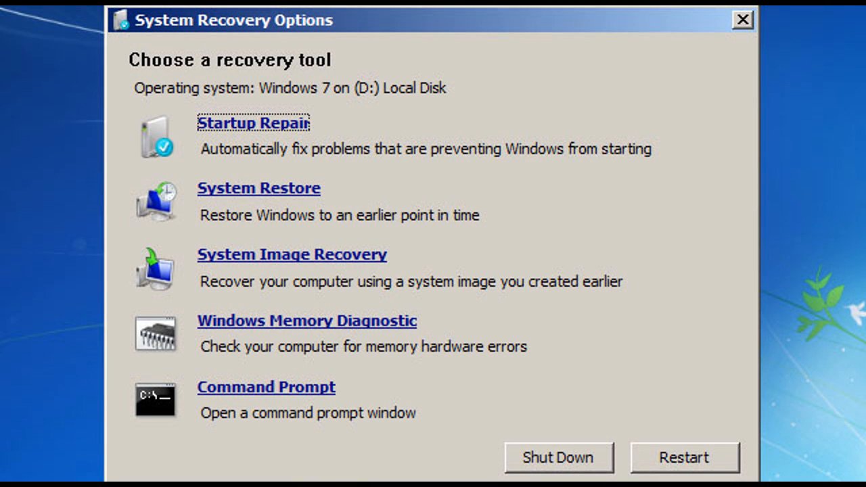